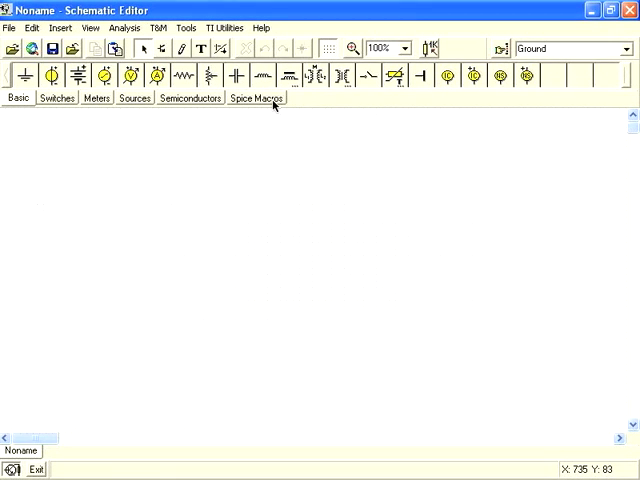
# Step: Place an OPA350 op-amp (U1) from the Spice Macros group onto the empty sheet
pyautogui.click(256, 98)
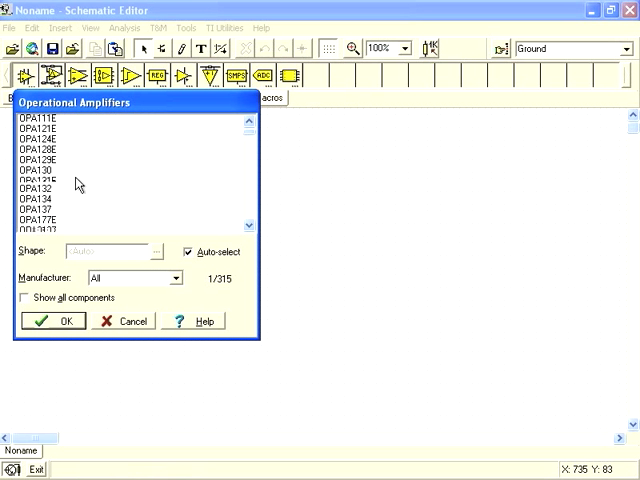
pyautogui.scroll(-3)
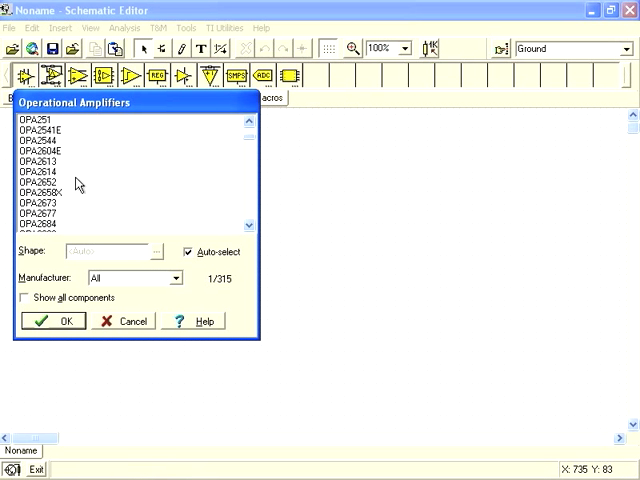
pyautogui.scroll(-3)
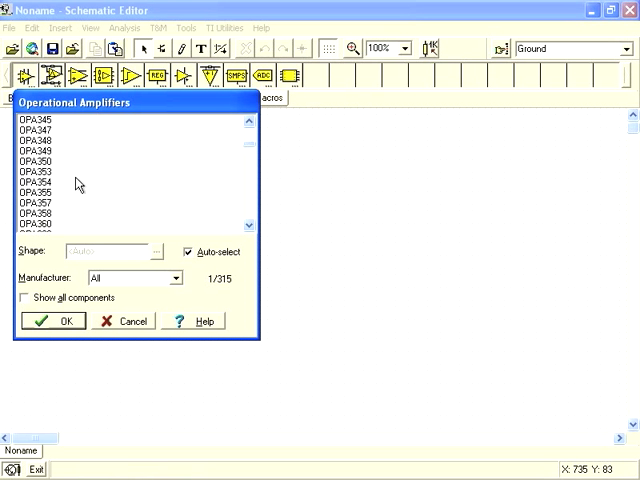
pyautogui.scroll(3)
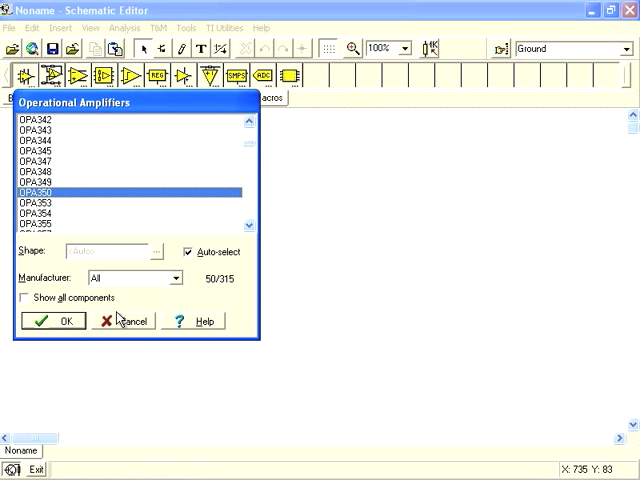
pyautogui.click(54, 320)
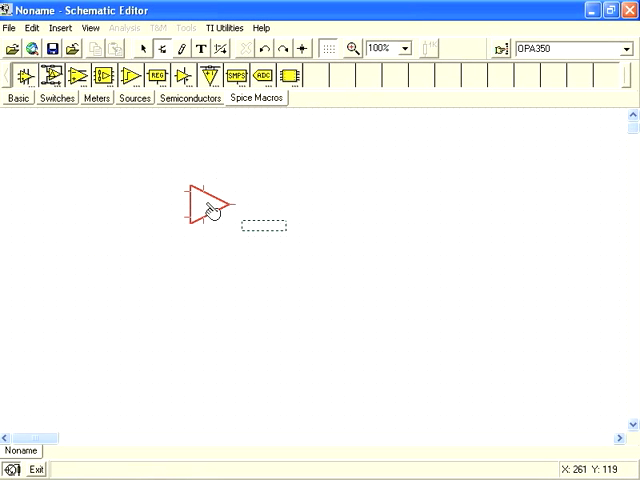
pyautogui.click(204, 204)
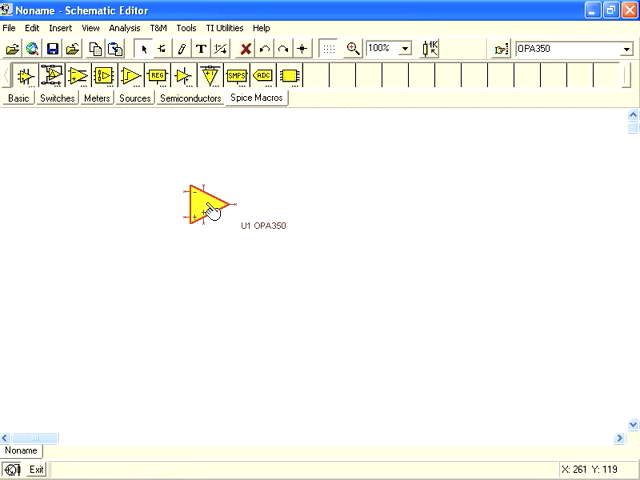
pyautogui.moveTo(112, 112)
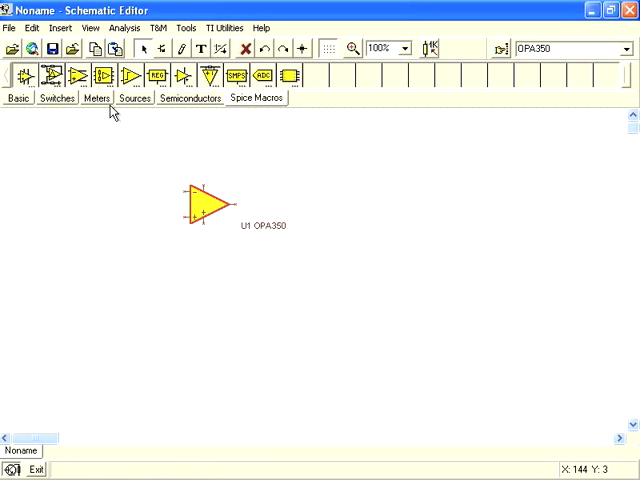
# Step: Insert a uA741 macro (U2) from a .TSM file to the right of U1
pyautogui.click(60, 28)
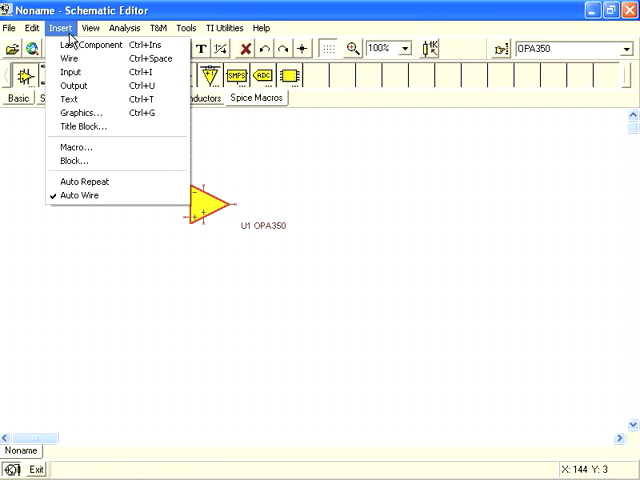
pyautogui.click(74, 148)
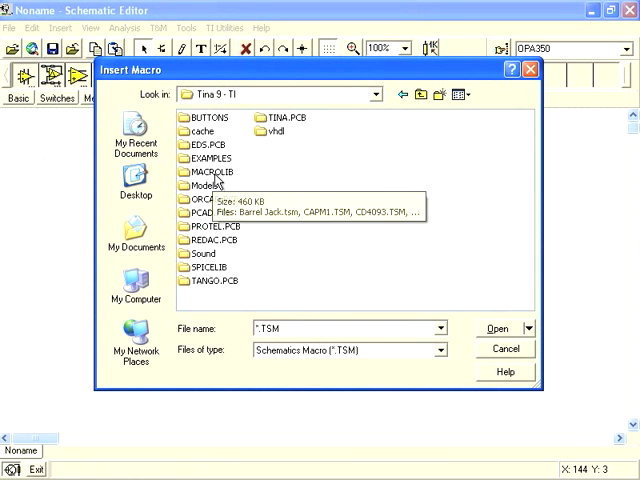
pyautogui.doubleClick(208, 172)
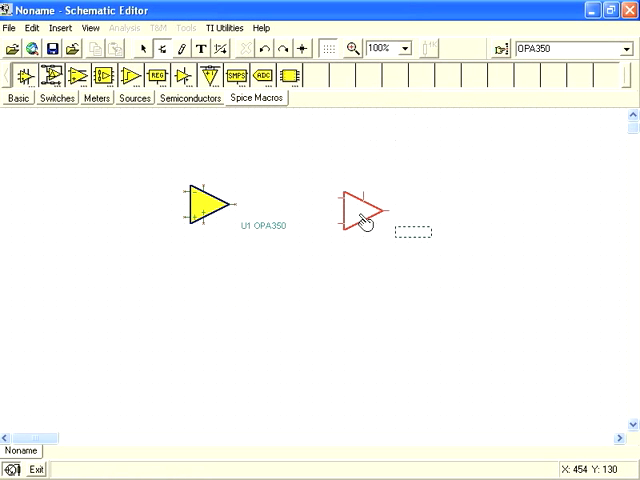
pyautogui.click(356, 216)
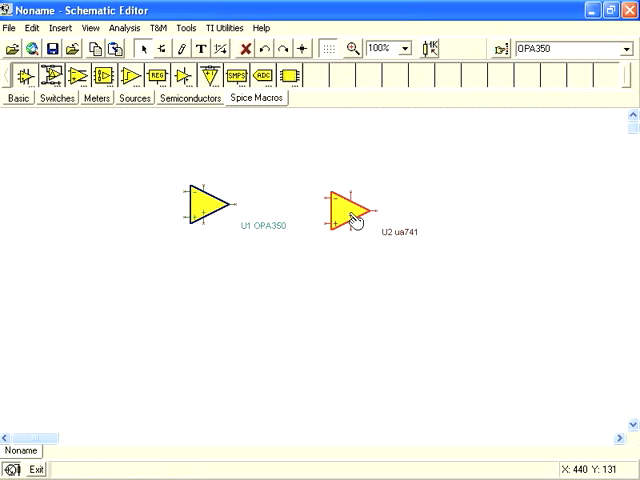
pyautogui.moveTo(366, 296)
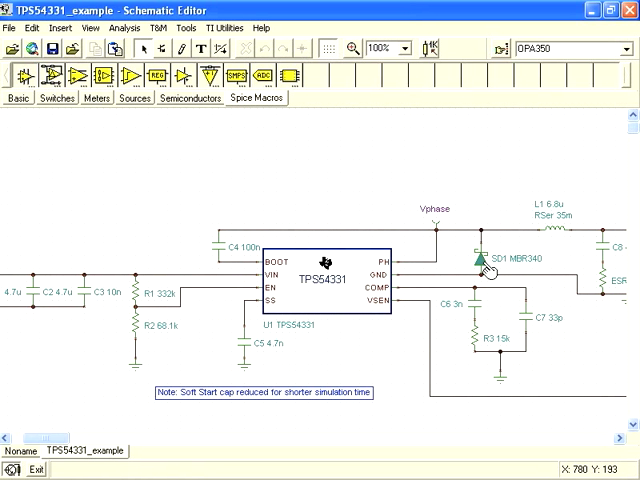
# Step: Inspect Schottky diode SD1's properties and its MBR340 model catalog, changing nothing
pyautogui.doubleClick(478, 258)
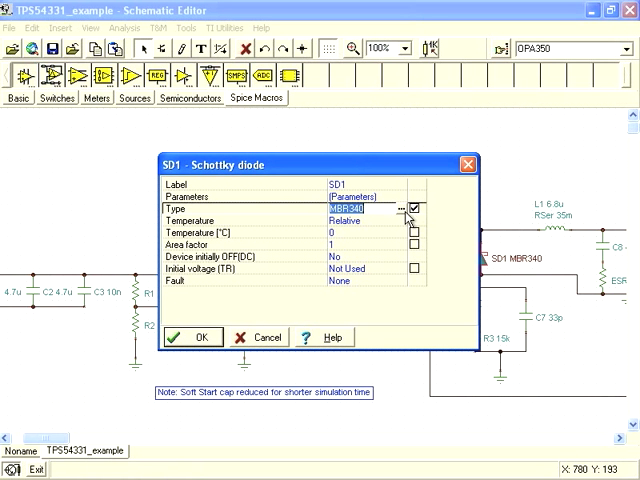
pyautogui.click(404, 208)
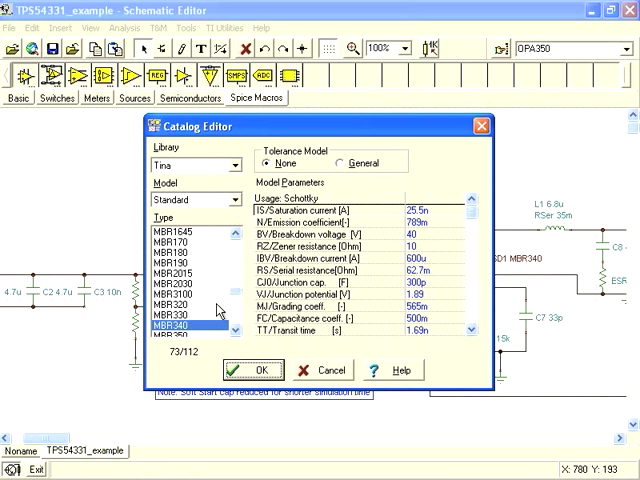
pyautogui.click(254, 370)
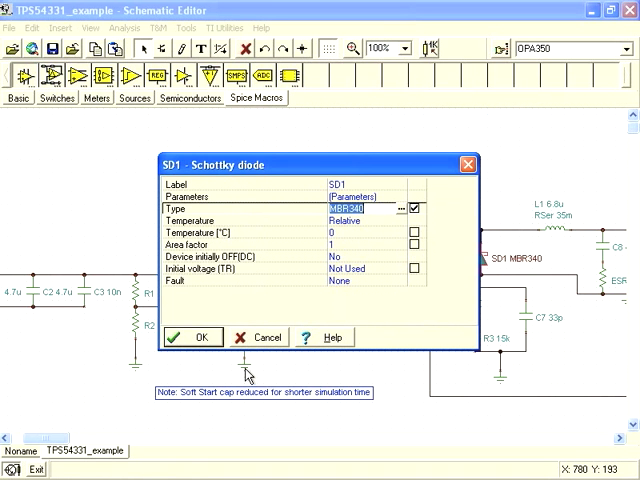
pyautogui.click(192, 336)
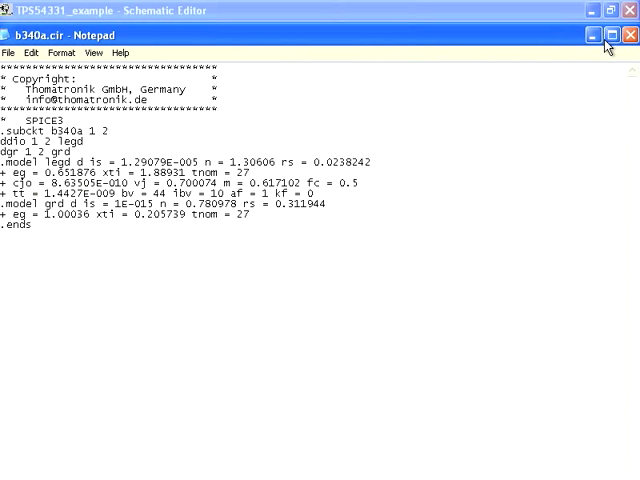
# Step: Close the b340a.cir model file in Notepad and return to the TPS54331 schematic
pyautogui.click(632, 36)
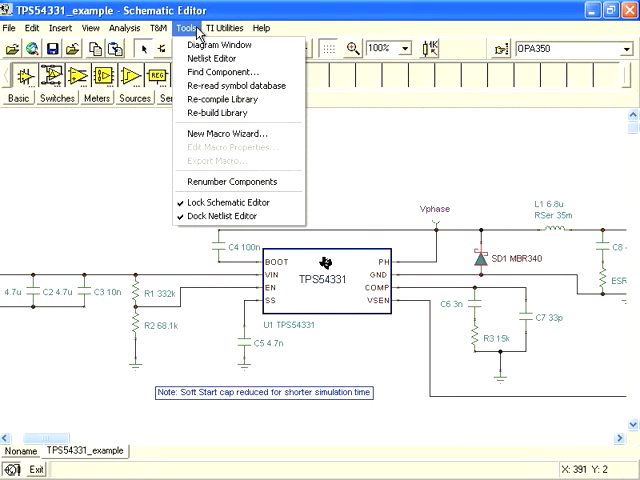
# Step: Start the New Macro Wizard with macro name b340a sourced from the b340a.cir file
pyautogui.click(232, 132)
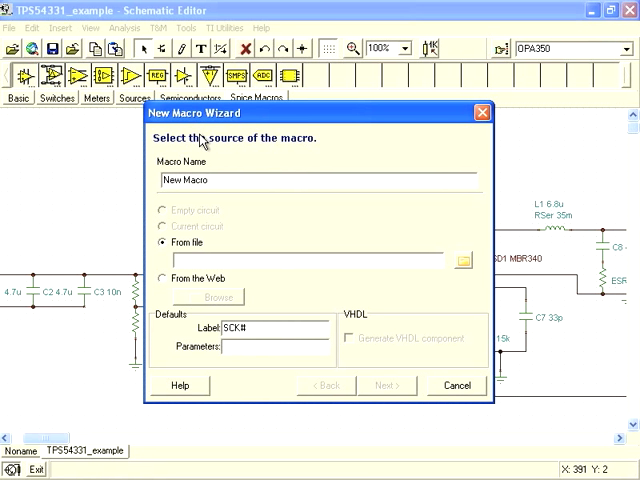
pyautogui.doubleClick(190, 180)
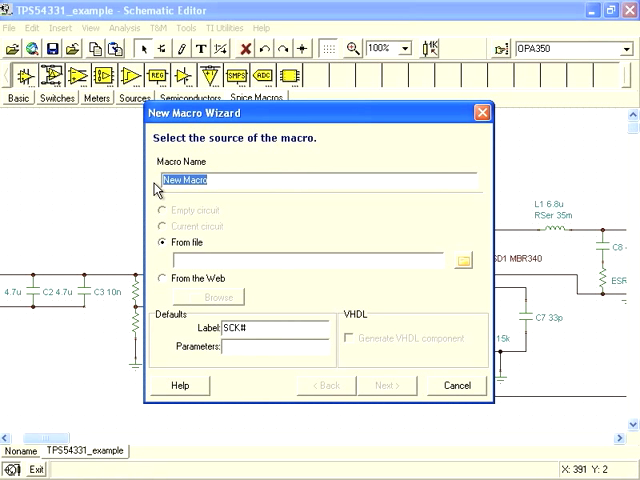
pyautogui.write('b340a')
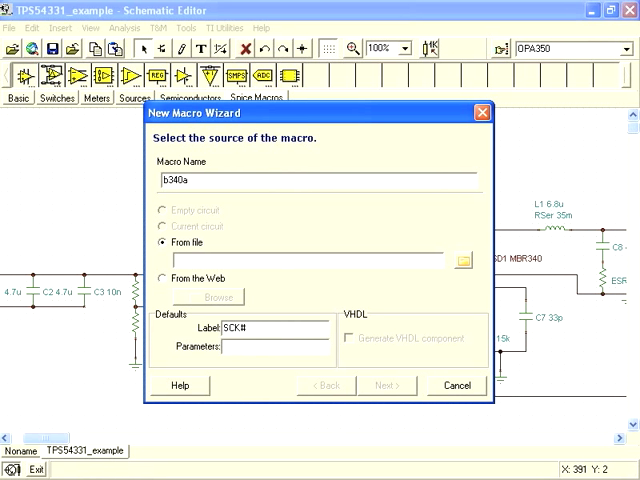
pyautogui.moveTo(164, 260)
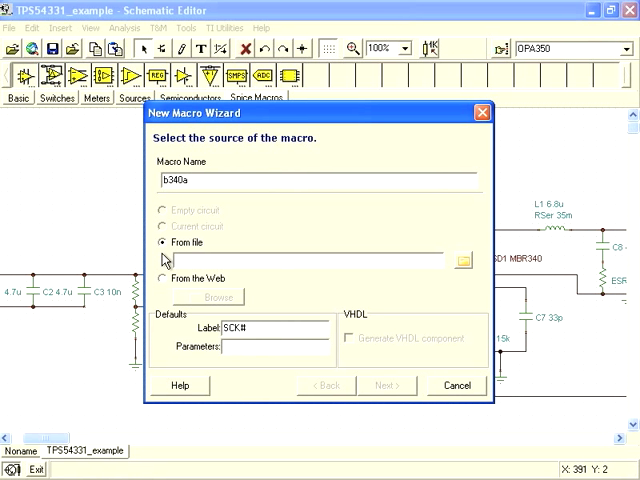
pyautogui.moveTo(384, 246)
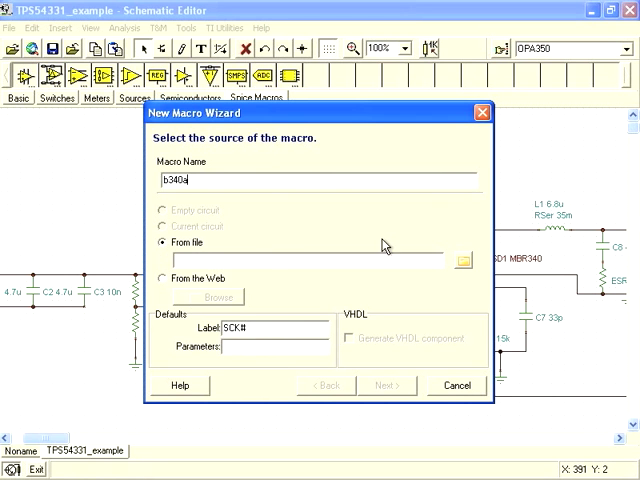
pyautogui.click(460, 260)
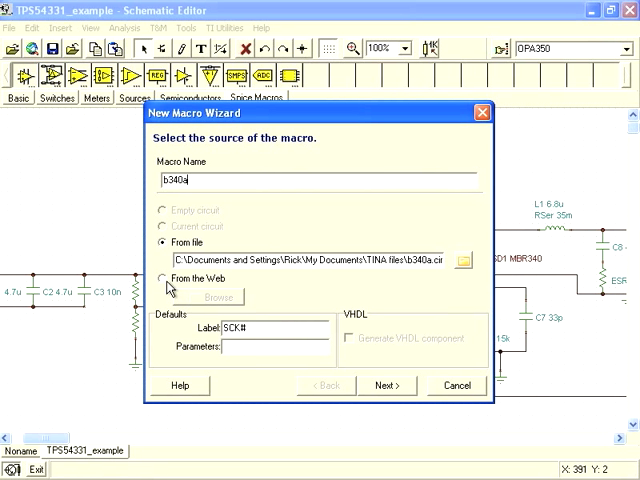
pyautogui.click(160, 278)
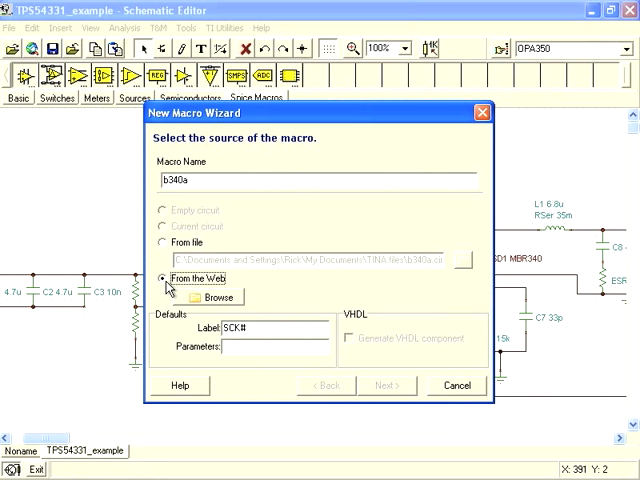
pyautogui.moveTo(204, 302)
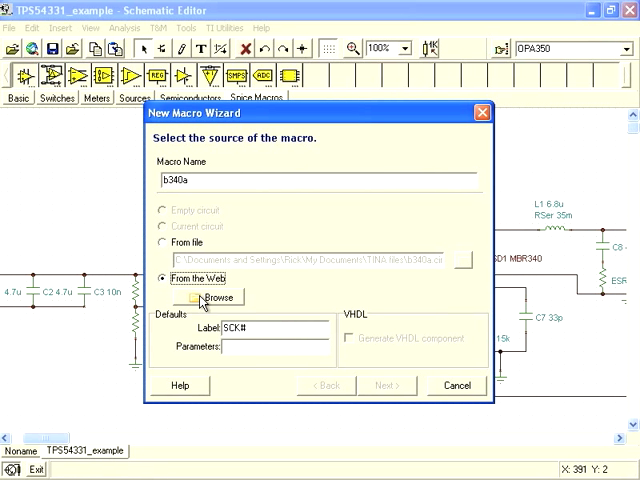
pyautogui.click(160, 242)
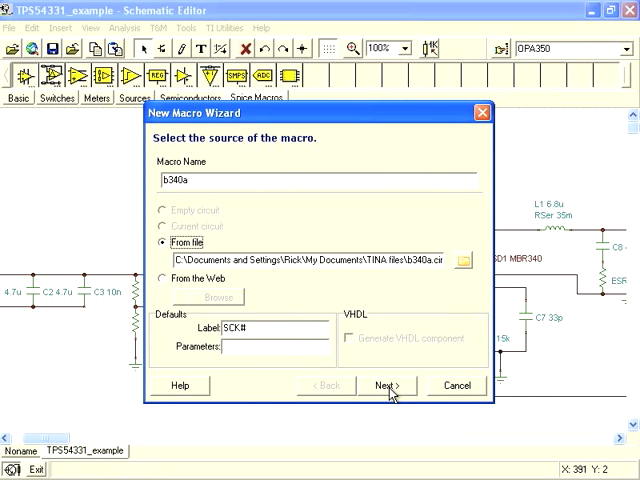
# Step: Load the macro's shape from the library, showing all shapes filtered to Diodes
pyautogui.click(384, 384)
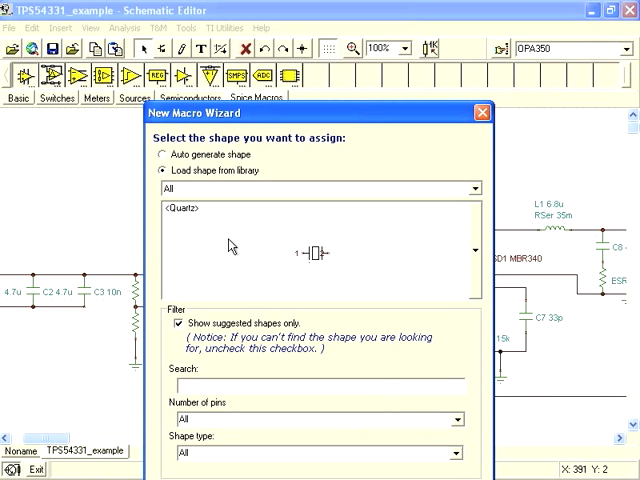
pyautogui.click(164, 154)
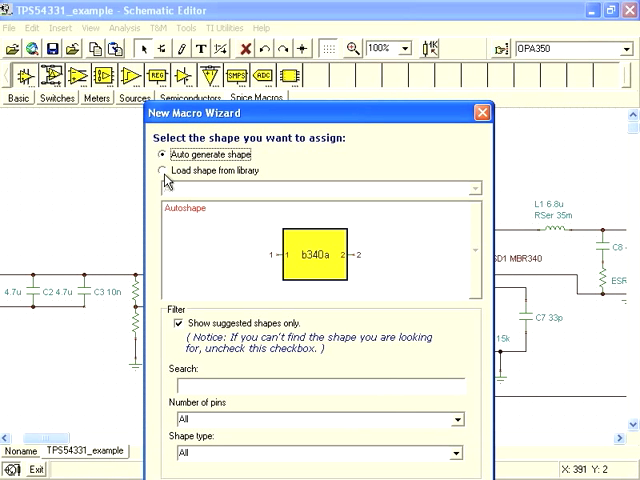
pyautogui.click(160, 170)
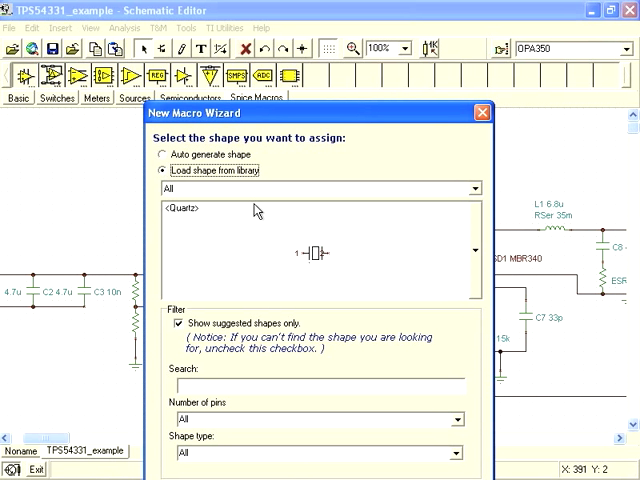
pyautogui.moveTo(452, 278)
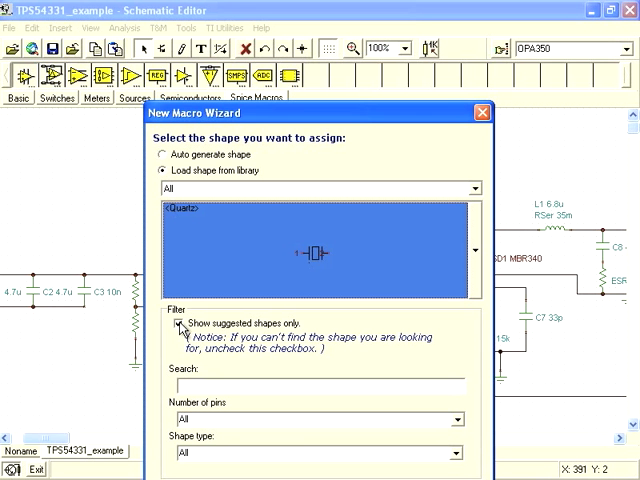
pyautogui.click(178, 324)
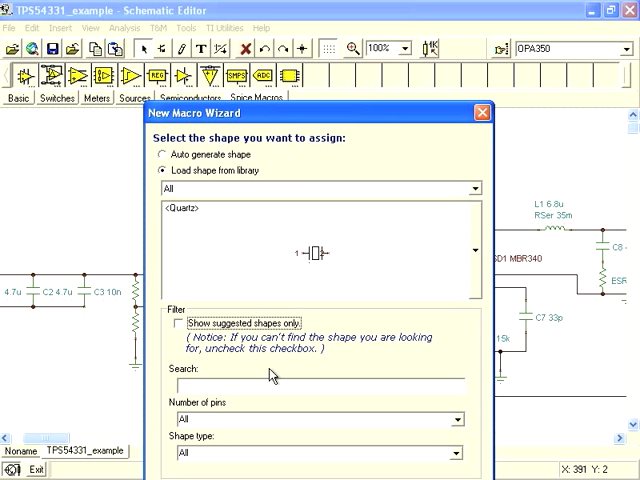
pyautogui.moveTo(416, 442)
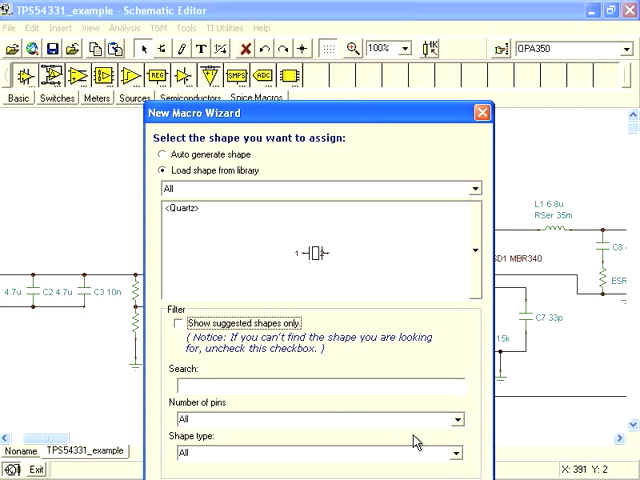
pyautogui.click(460, 452)
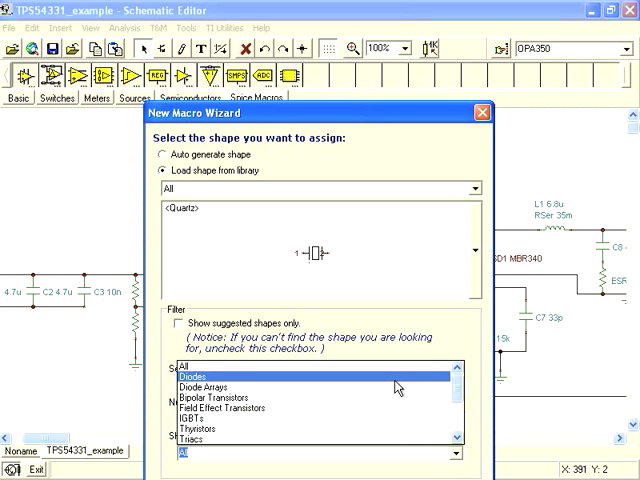
pyautogui.click(200, 380)
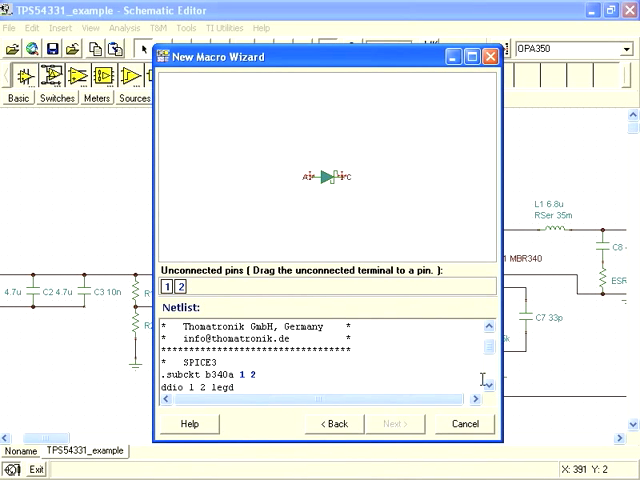
# Step: Check the netlist pin order and connect subcircuit pin 1 to the diode's anode terminal
pyautogui.scroll(-3)
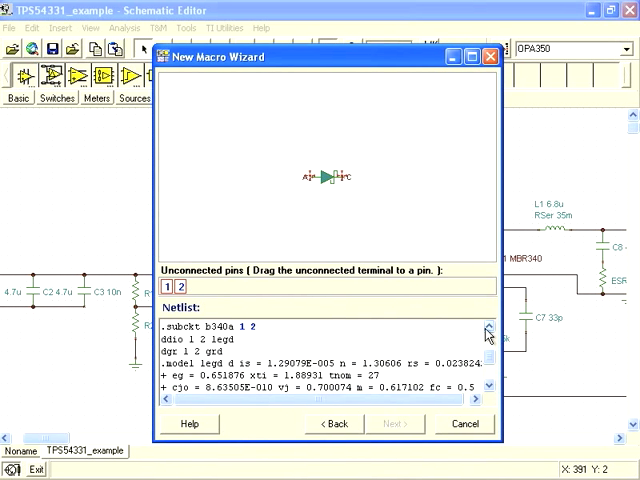
pyautogui.scroll(3)
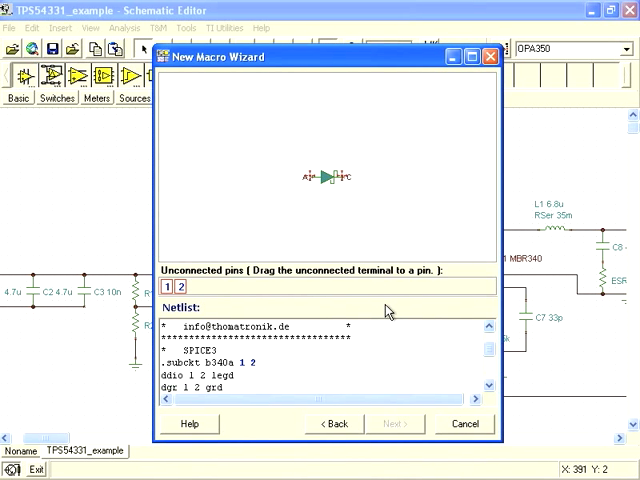
pyautogui.moveTo(228, 290)
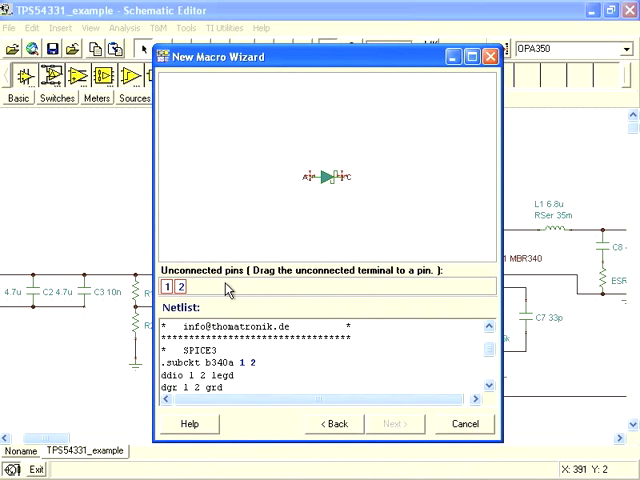
pyautogui.moveTo(172, 288)
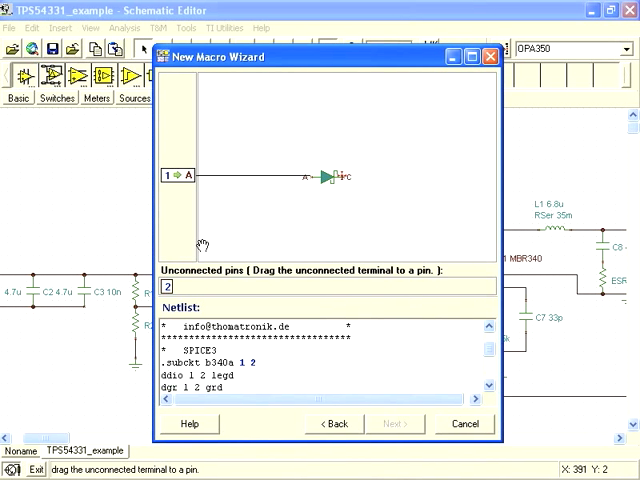
pyautogui.moveTo(170, 286); pyautogui.dragTo(342, 176)
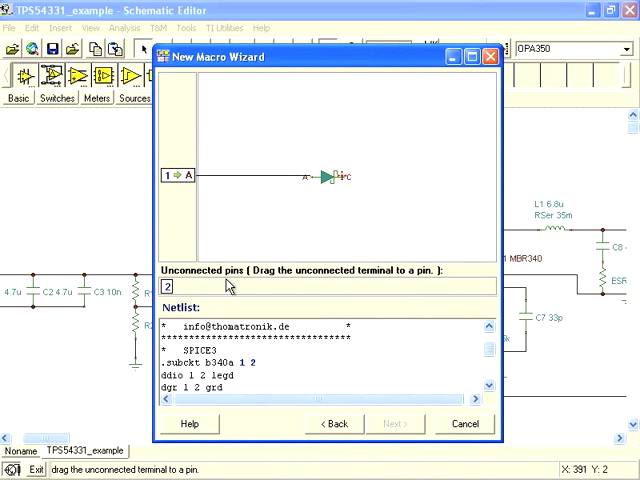
pyautogui.moveTo(168, 292)
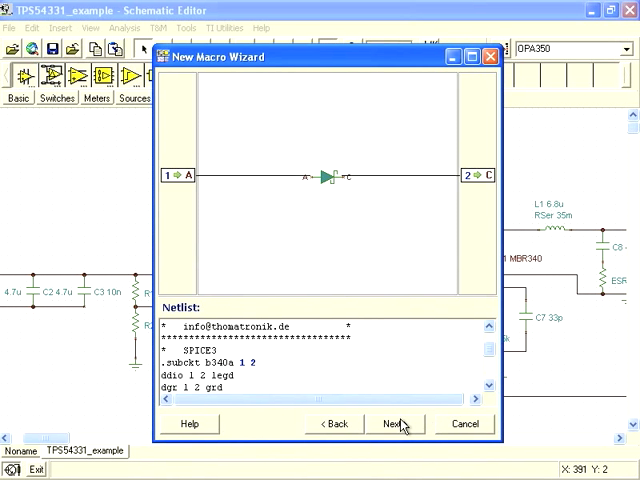
# Step: Save the b340a macro to the Macrolib folder and finish the wizard
pyautogui.click(396, 424)
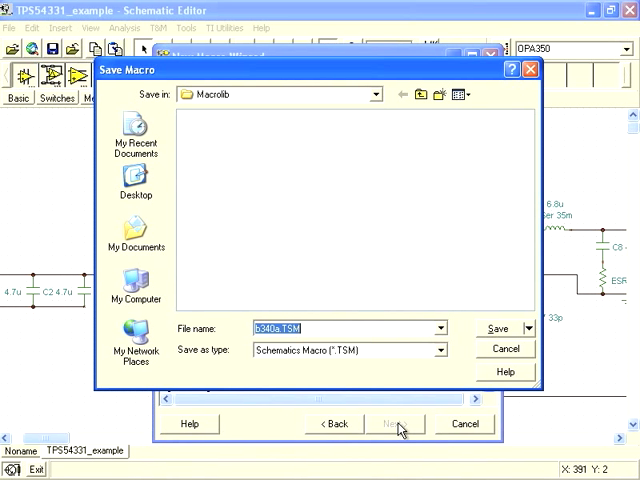
pyautogui.moveTo(476, 374)
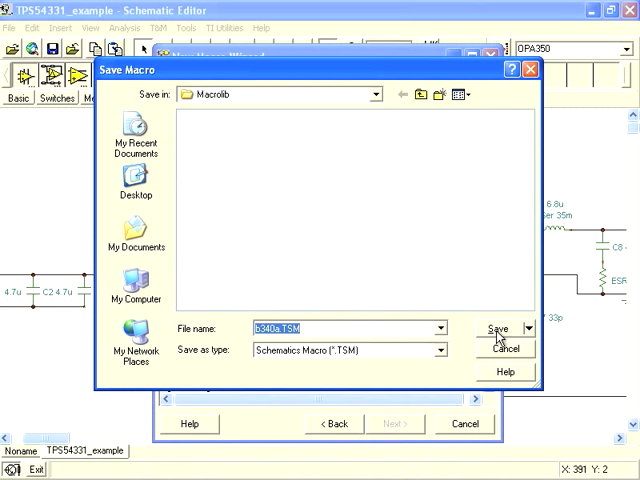
pyautogui.click(494, 330)
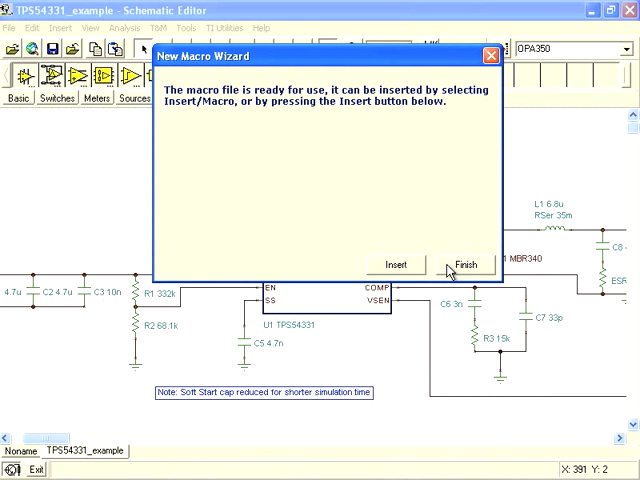
pyautogui.click(464, 264)
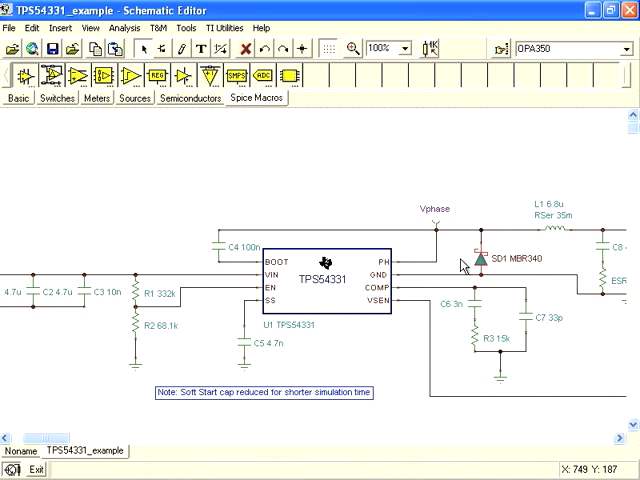
pyautogui.moveTo(484, 268)
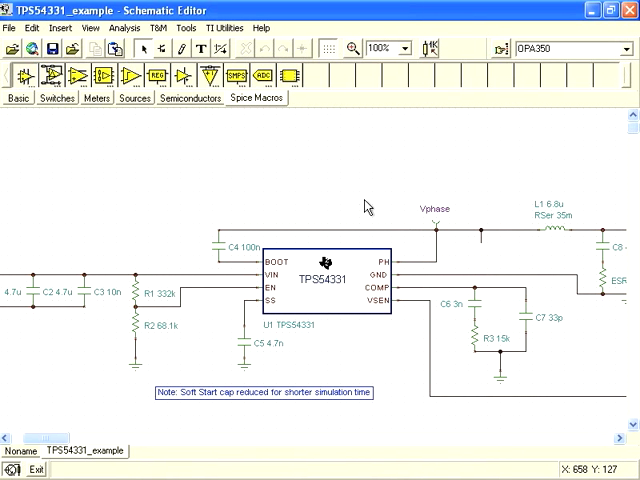
pyautogui.moveTo(210, 166)
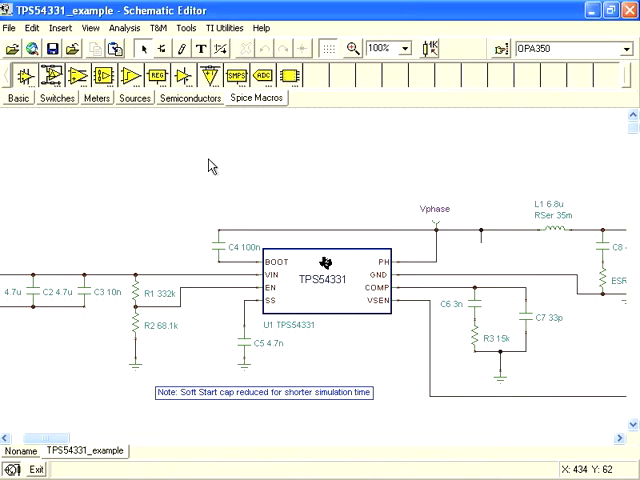
# Step: Insert the b340a.TSM macro diode into the TPS54331 schematic near SD1
pyautogui.click(60, 28)
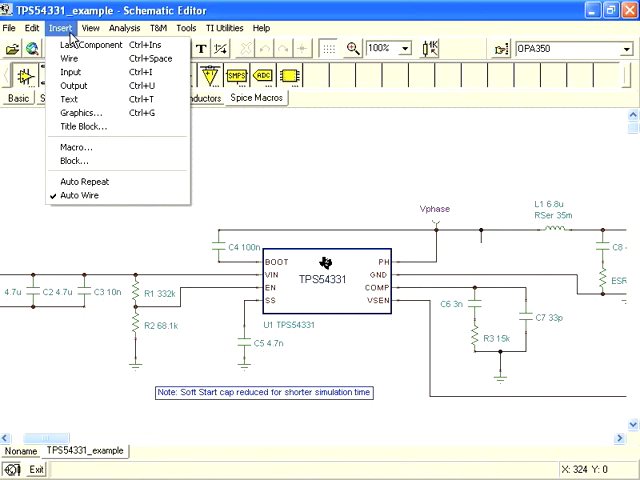
pyautogui.click(76, 148)
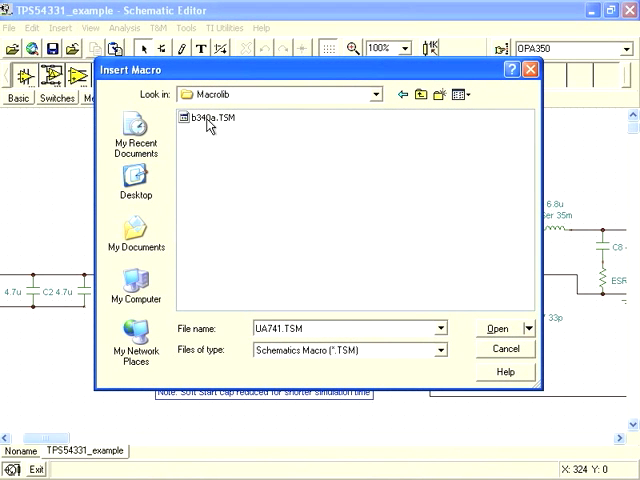
pyautogui.click(208, 116)
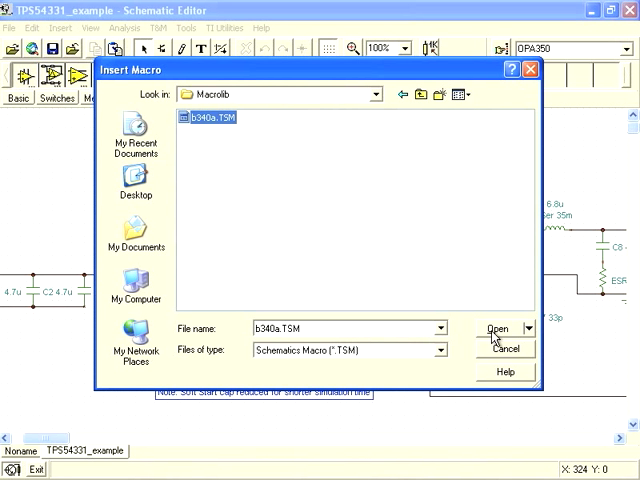
pyautogui.click(500, 328)
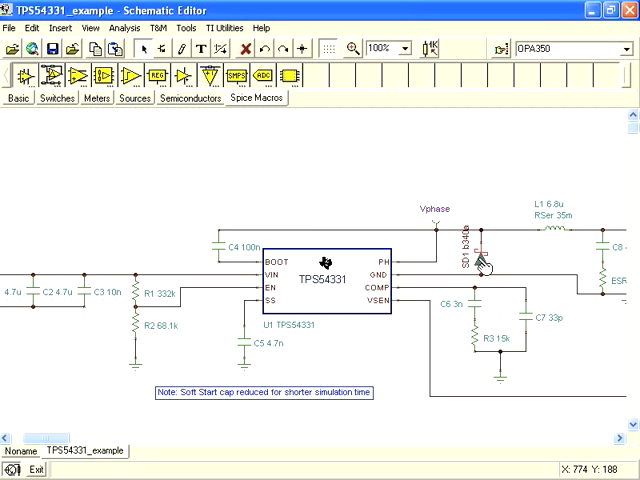
pyautogui.doubleClick(492, 262)
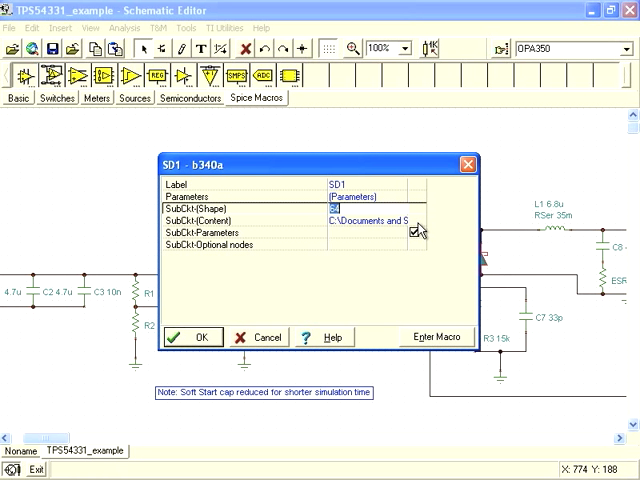
pyautogui.moveTo(428, 336)
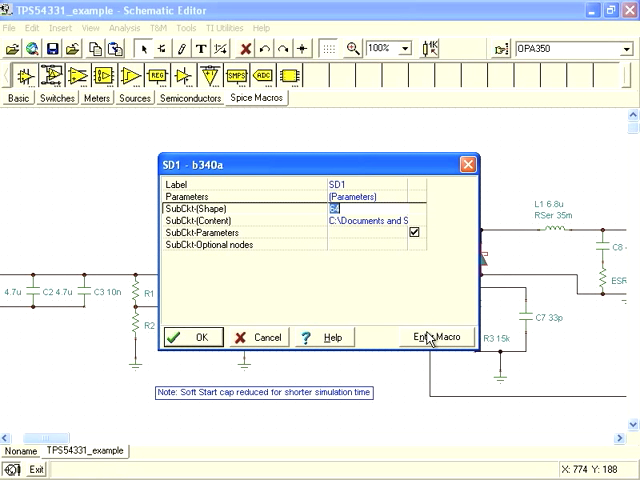
pyautogui.click(434, 336)
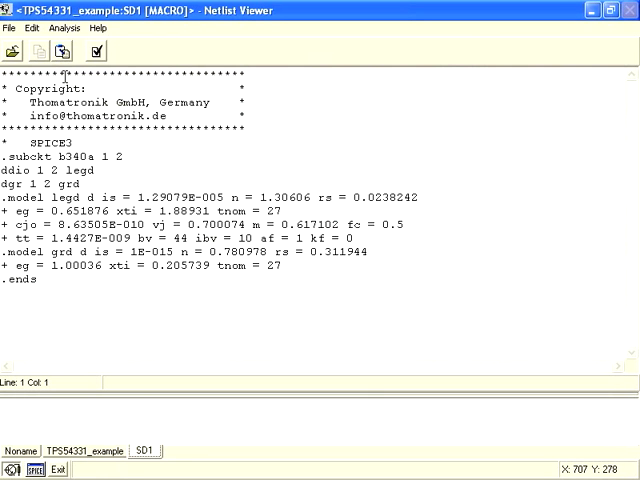
pyautogui.click(12, 28)
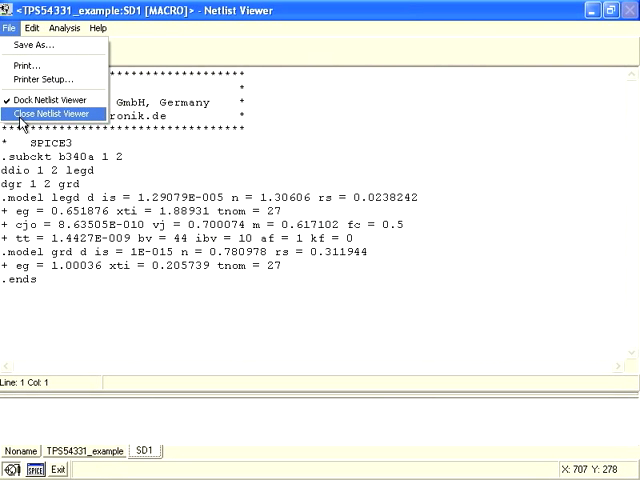
pyautogui.click(52, 112)
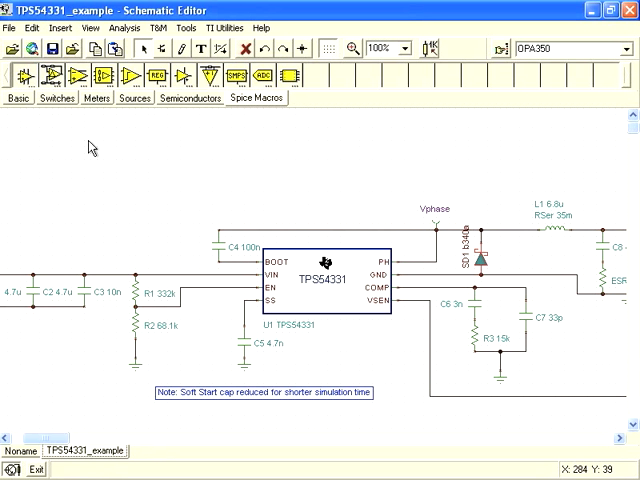
# Step: Run a transient analysis from 0 to 2.5m on the schematic with the b340a diode
pyautogui.click(120, 28)
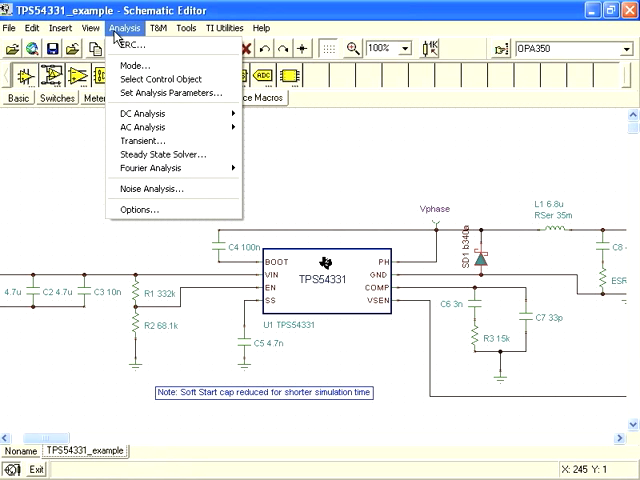
pyautogui.click(142, 140)
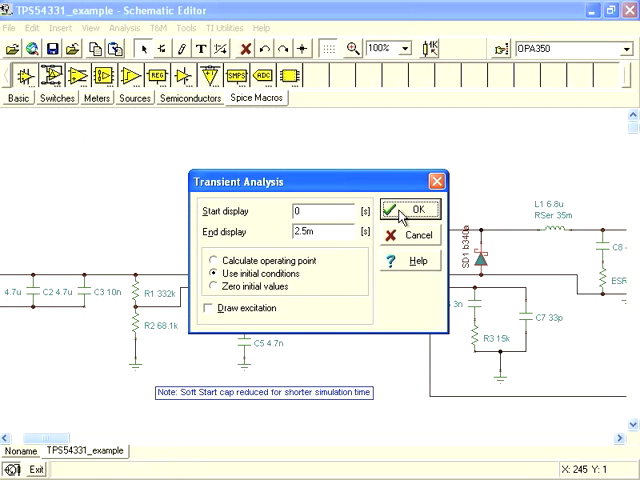
pyautogui.click(416, 210)
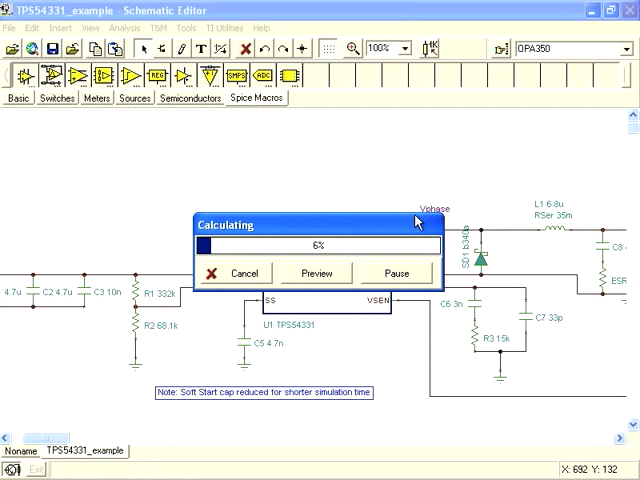